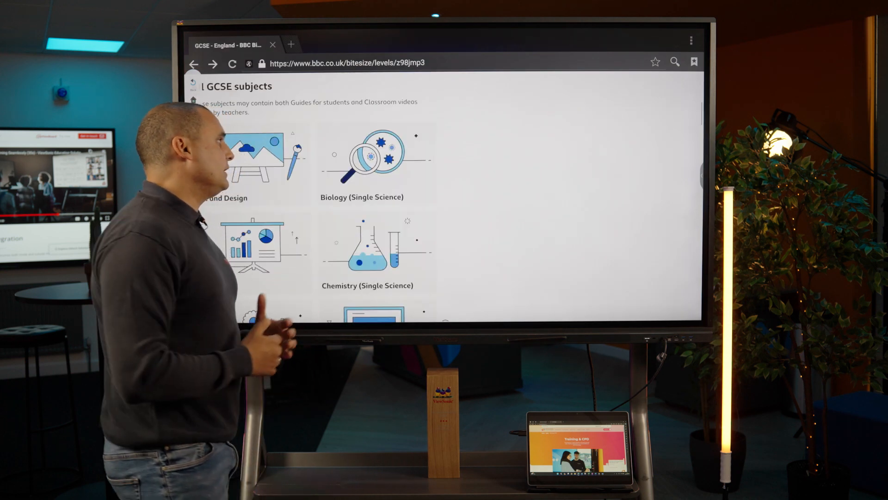
Scroll down the BBC Bitesize GCSE subjects page in the docked browser half.
scroll(down, 3)
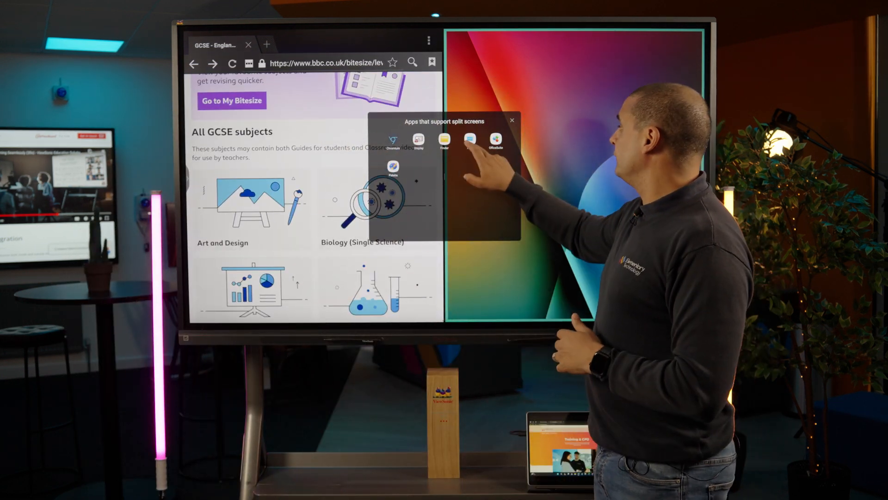
click(469, 140)
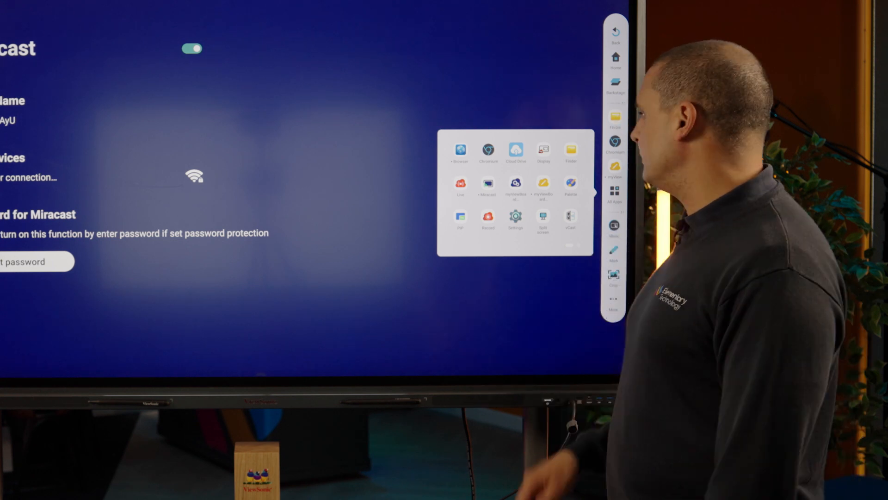
View Cloud Drive's Add Account choices (Google Drive, OneDrive), then close back to Miracast settings.
click(517, 150)
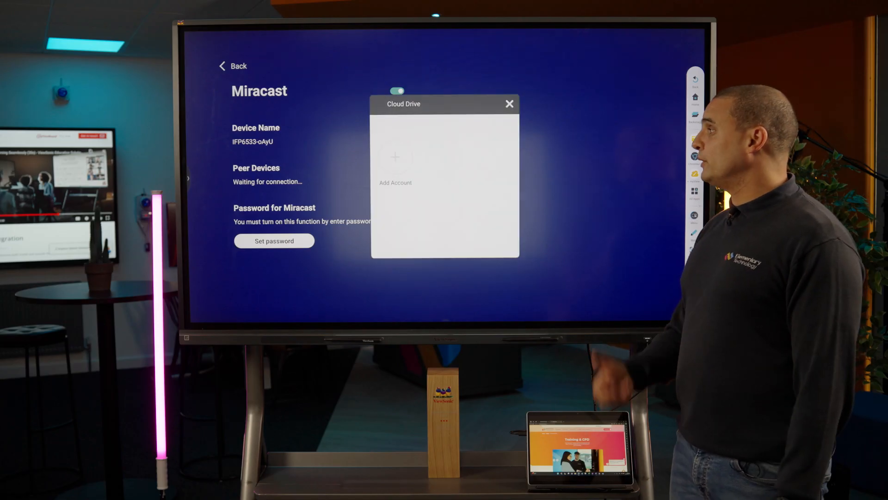
click(396, 158)
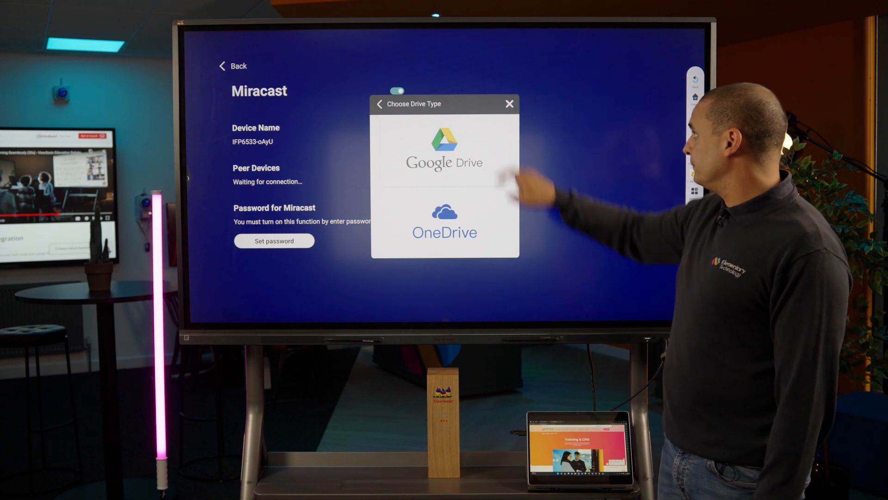
click(509, 103)
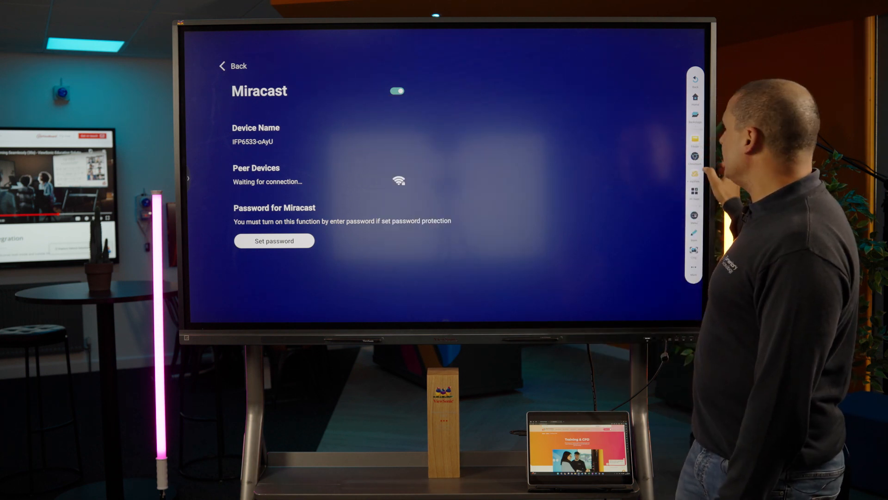